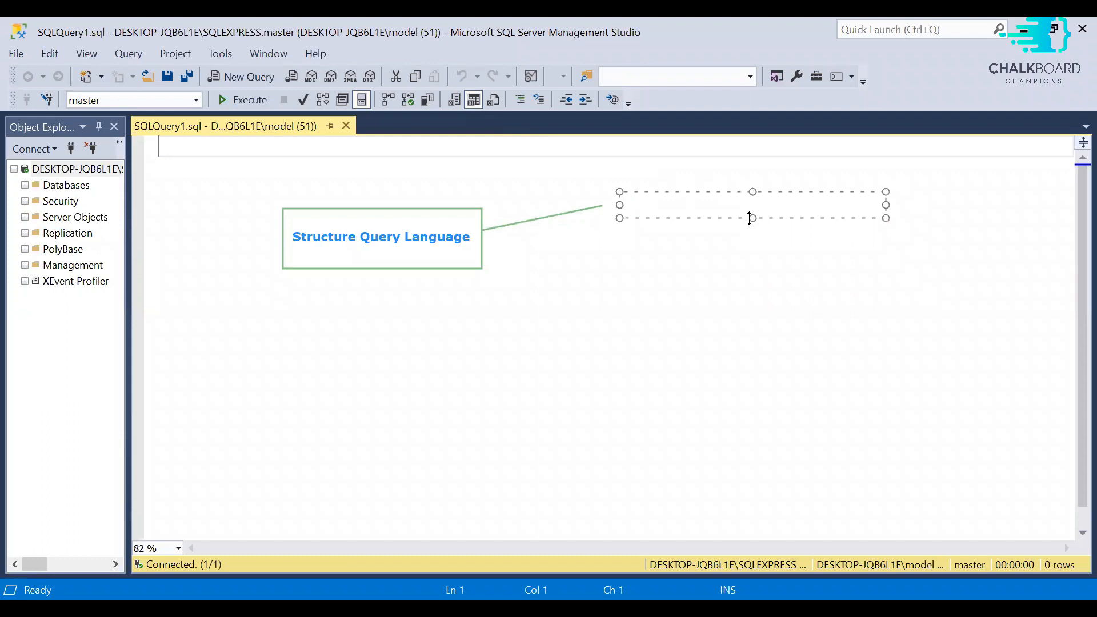
Step: Label the first branch DDL with 'Data Definition Language' beside it
type("DDL")
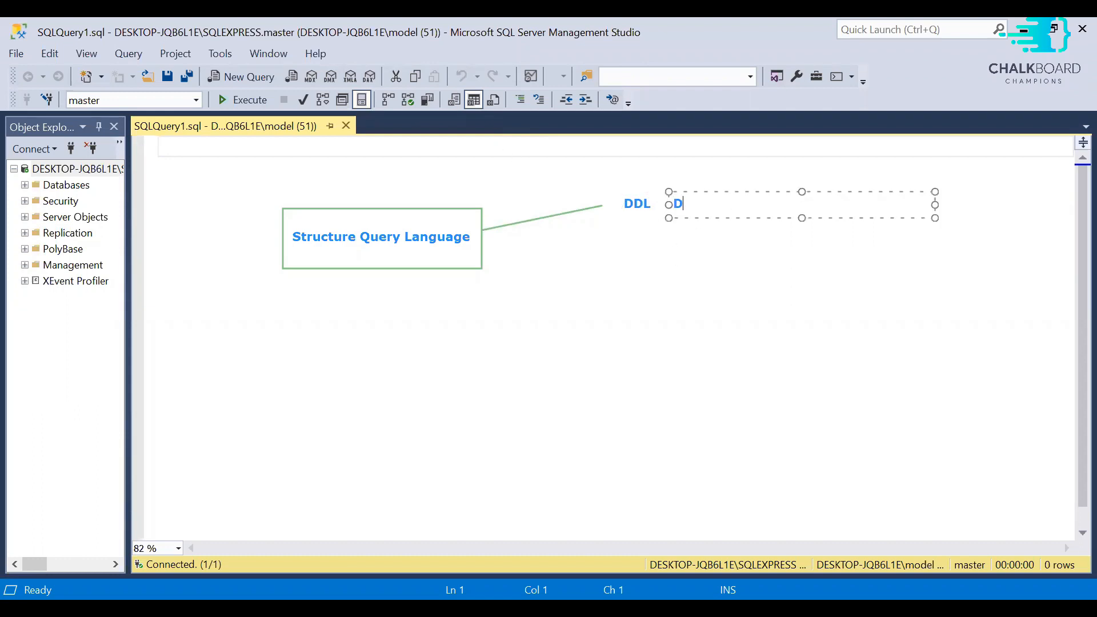
type("ata Definition La")
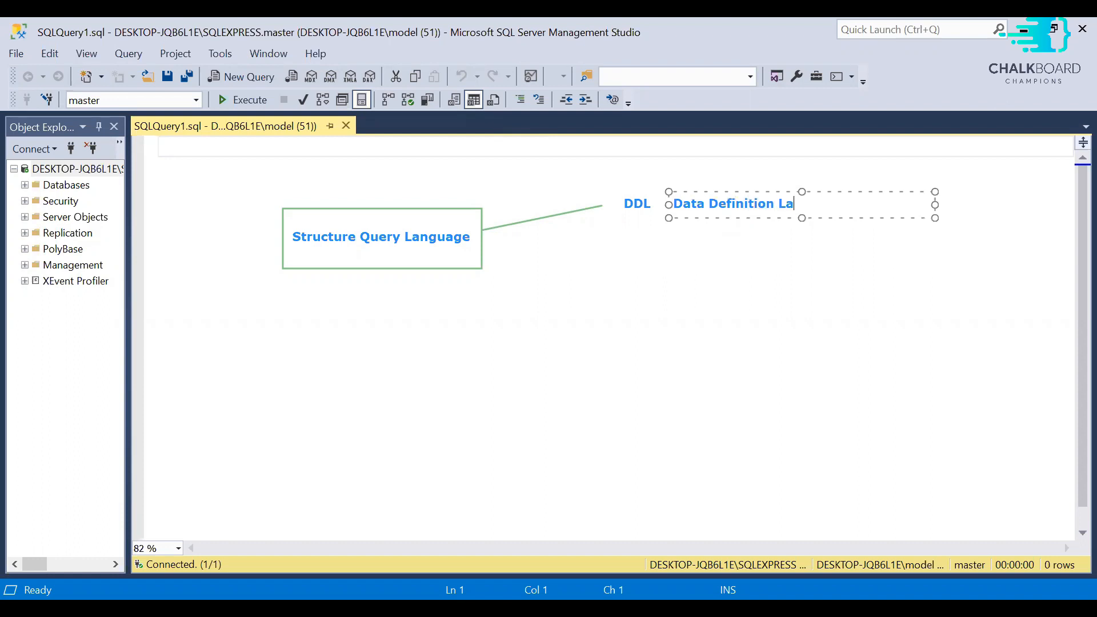
type("nguage")
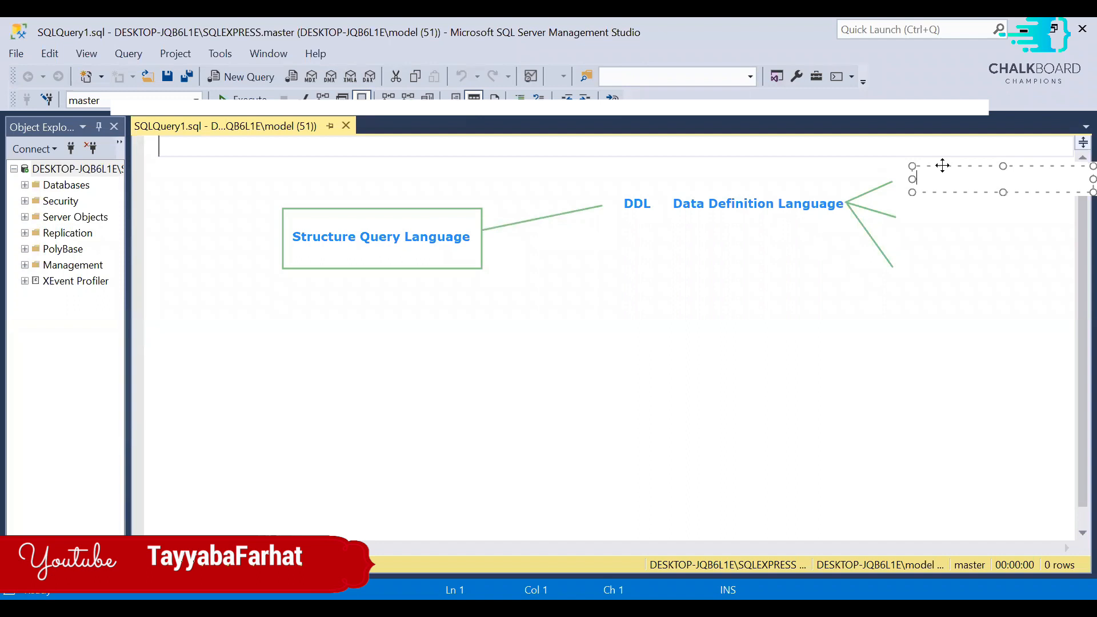
Step: Add Create, Alter and Drop (Tables, Column, ...) subtopics at the ends of the DDL sub-branches
type("Create ()")
type("Alter (Tables, Columns, data types, constrain")
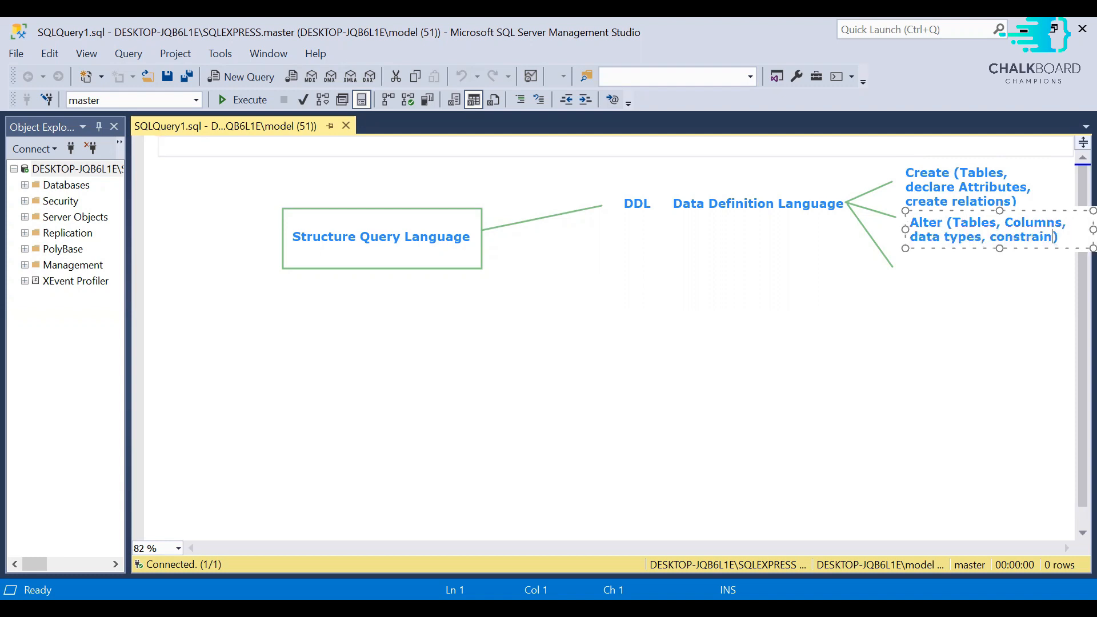
type("ts")
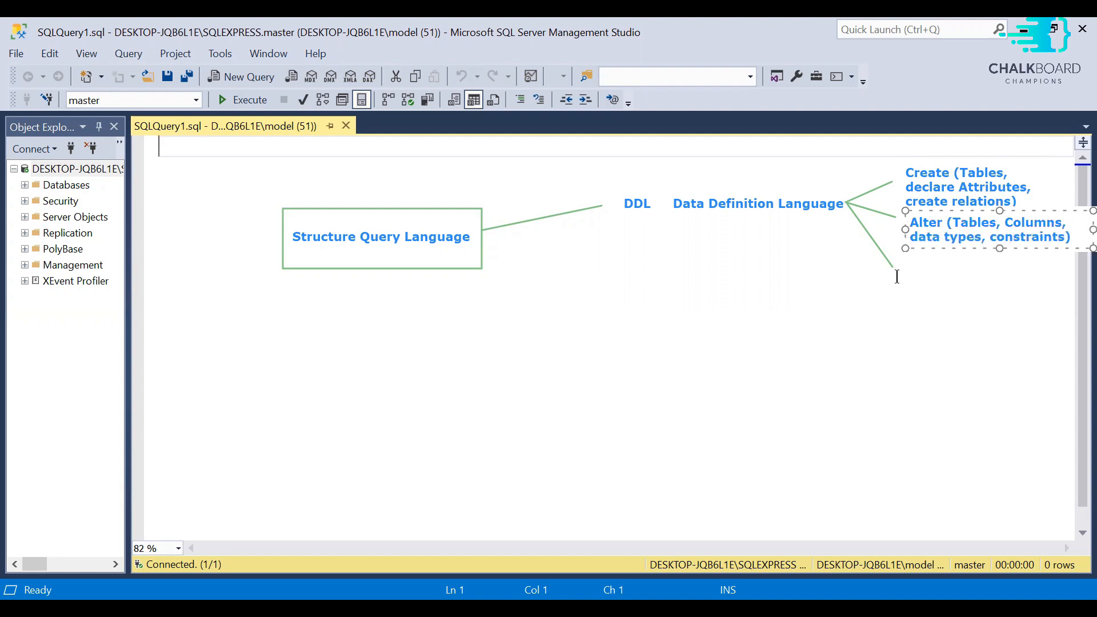
type("Drop")
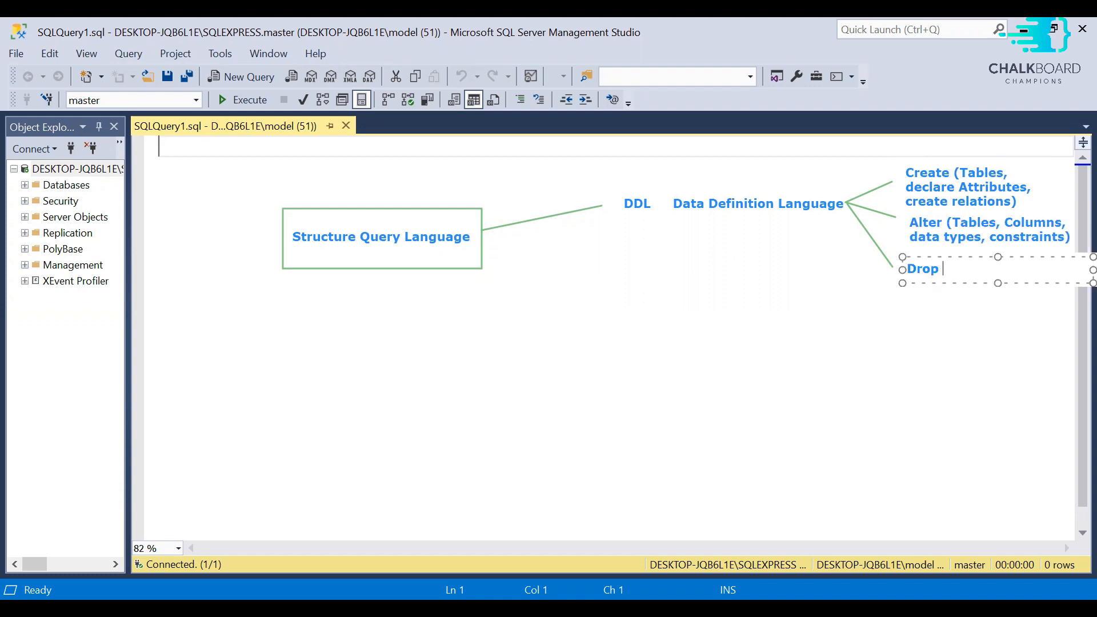
type("(Tables, C")
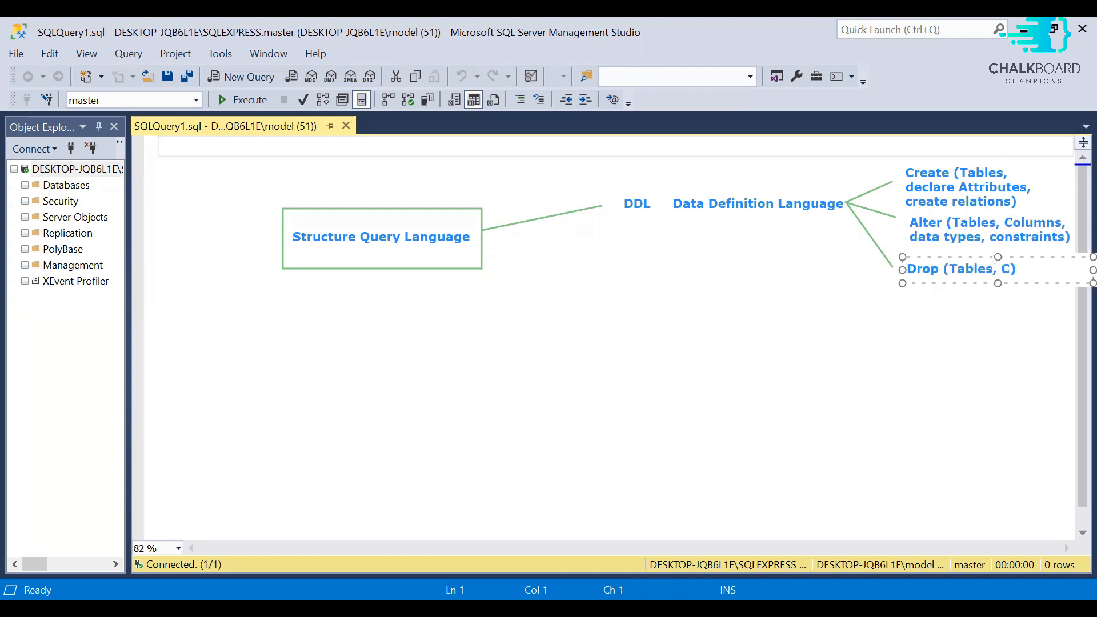
type("olumn, Constraints")
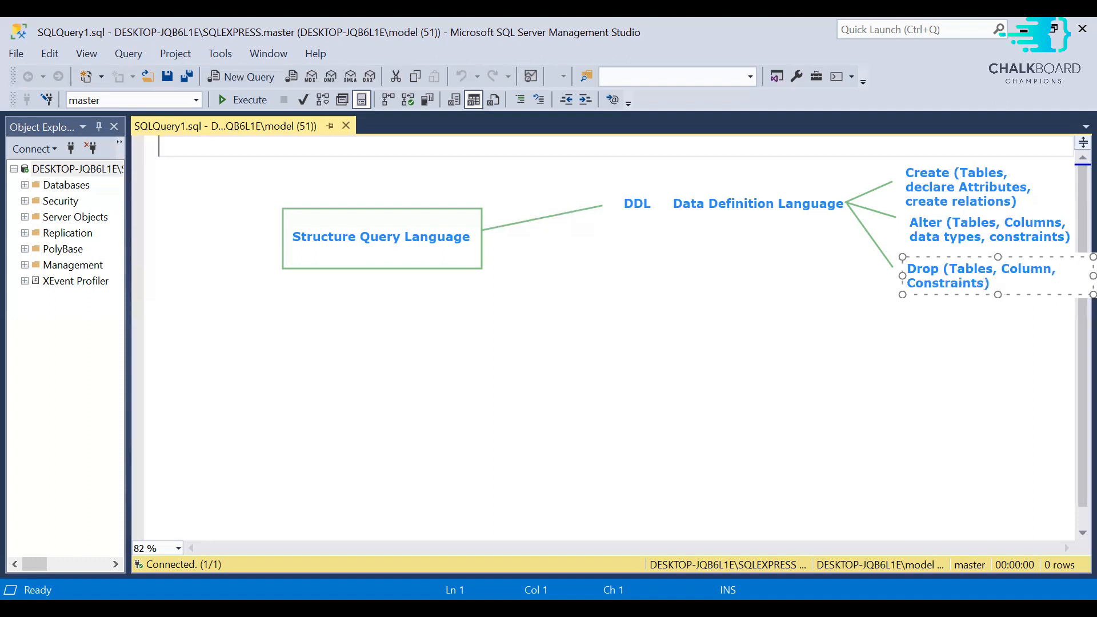
left_click(486, 232)
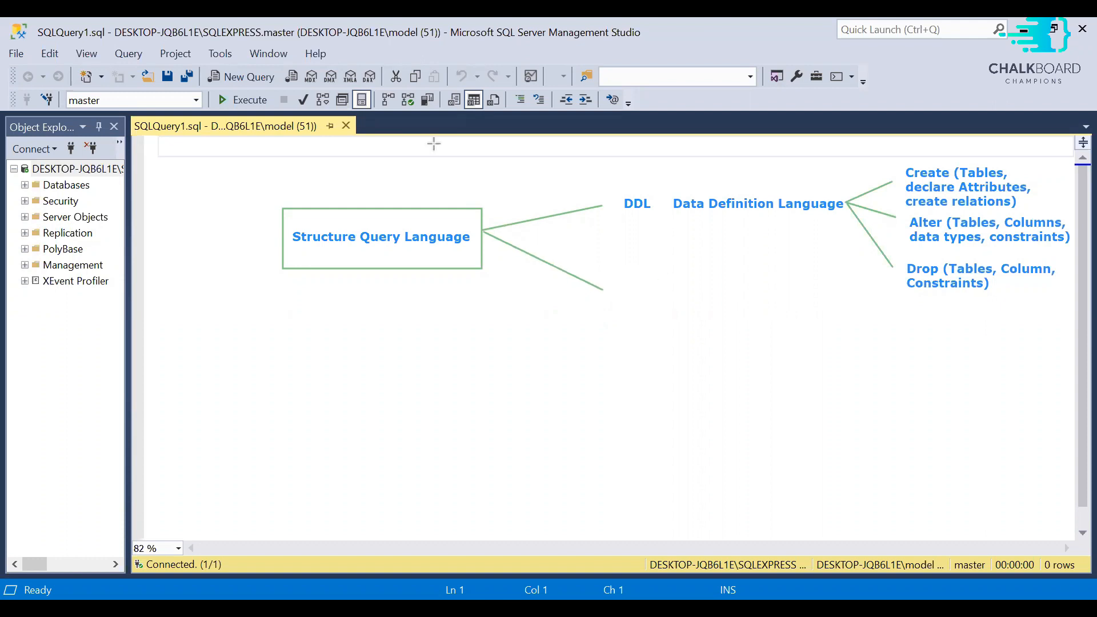
mouse_move(612, 289)
type("Data man")
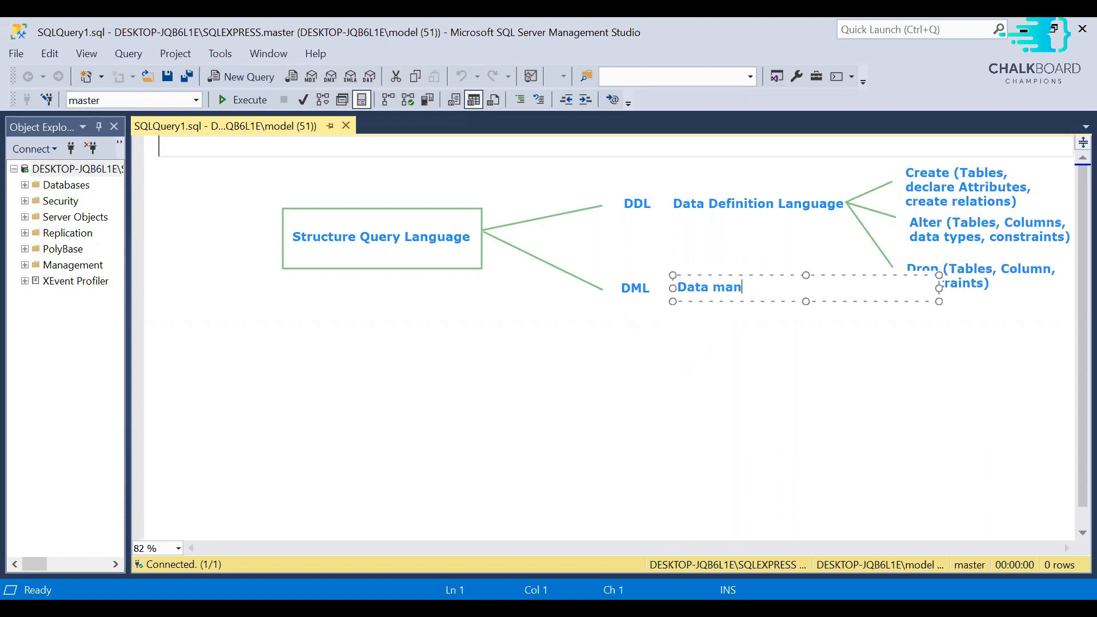
Step: Label the second branch DML with 'Data manipuation Language' beside it
type("ipuation L")
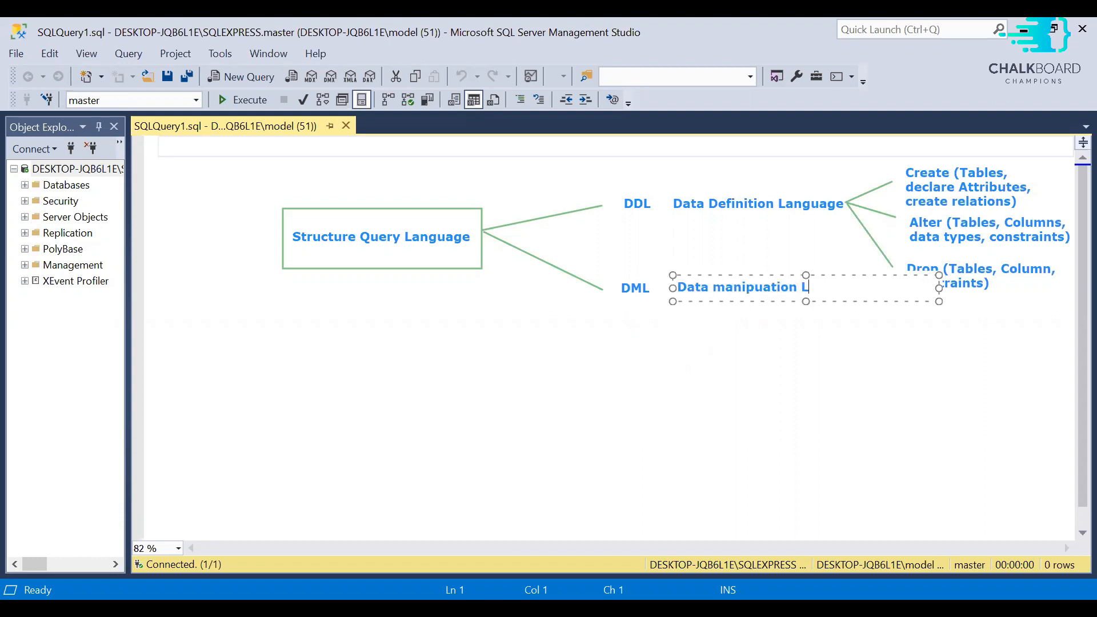
type("Language")
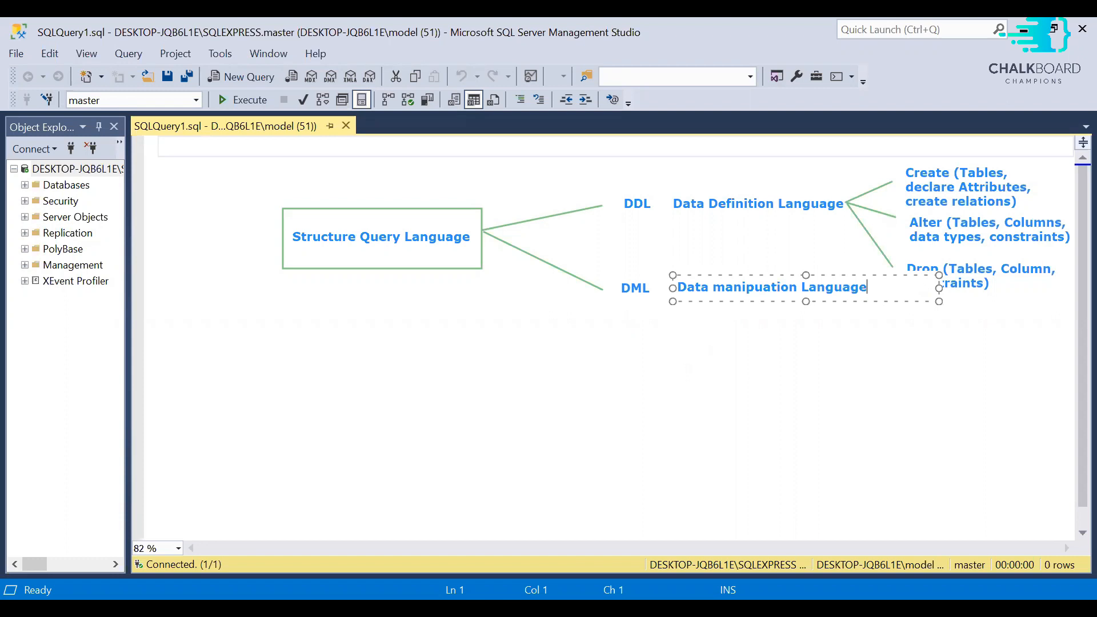
left_click(531, 188)
type("In")
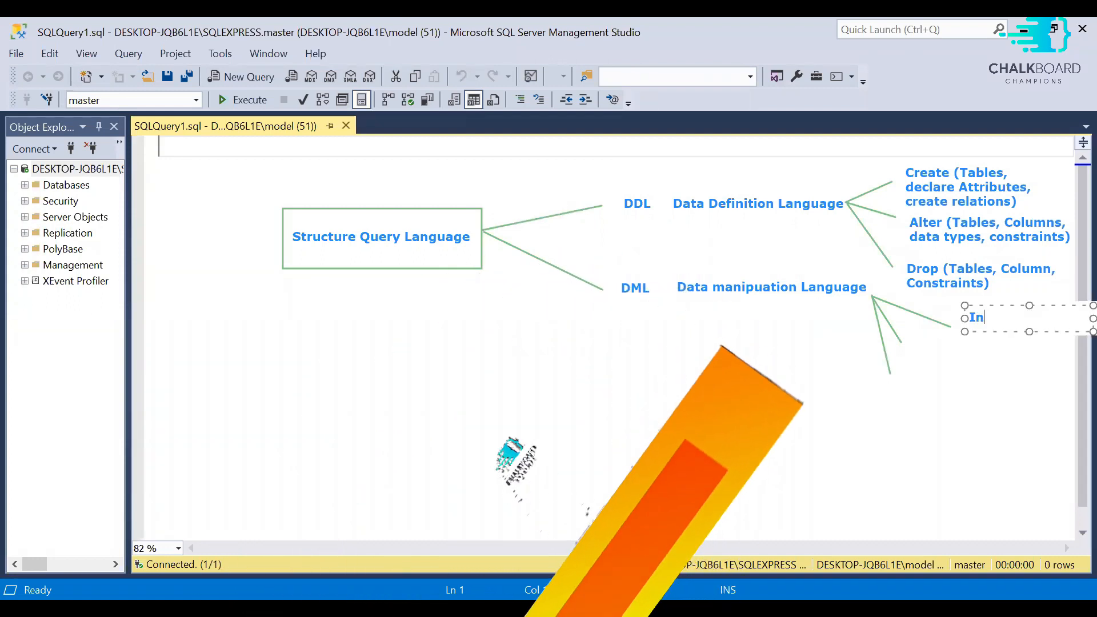
Step: Add Insert (Records), Update(existing records) and Delete Record subtopics under DML
type("sert")
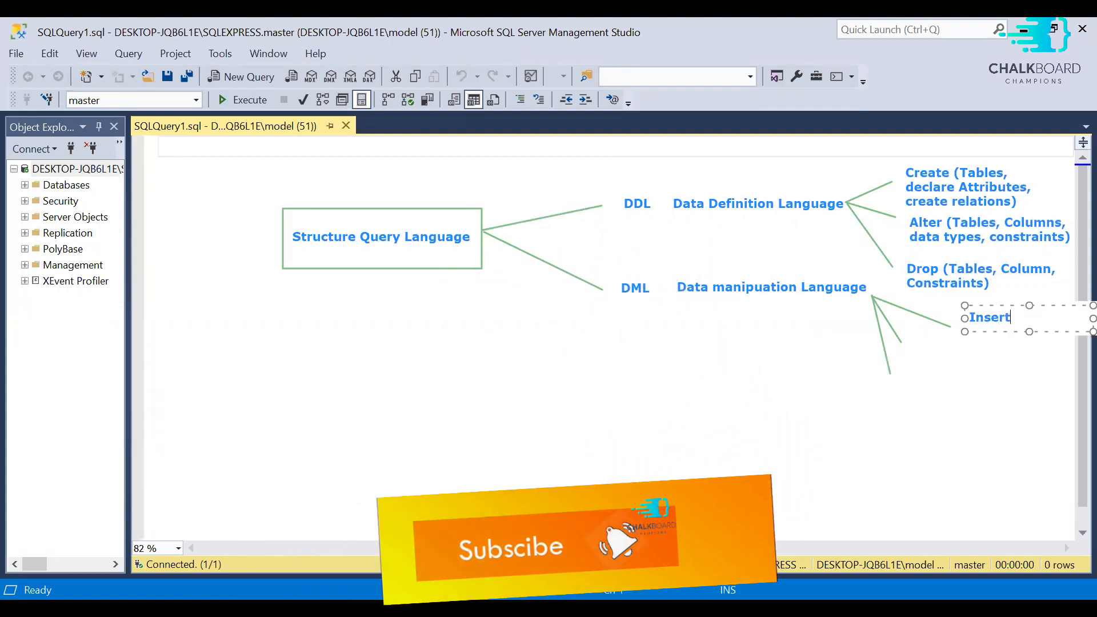
type("(Records)")
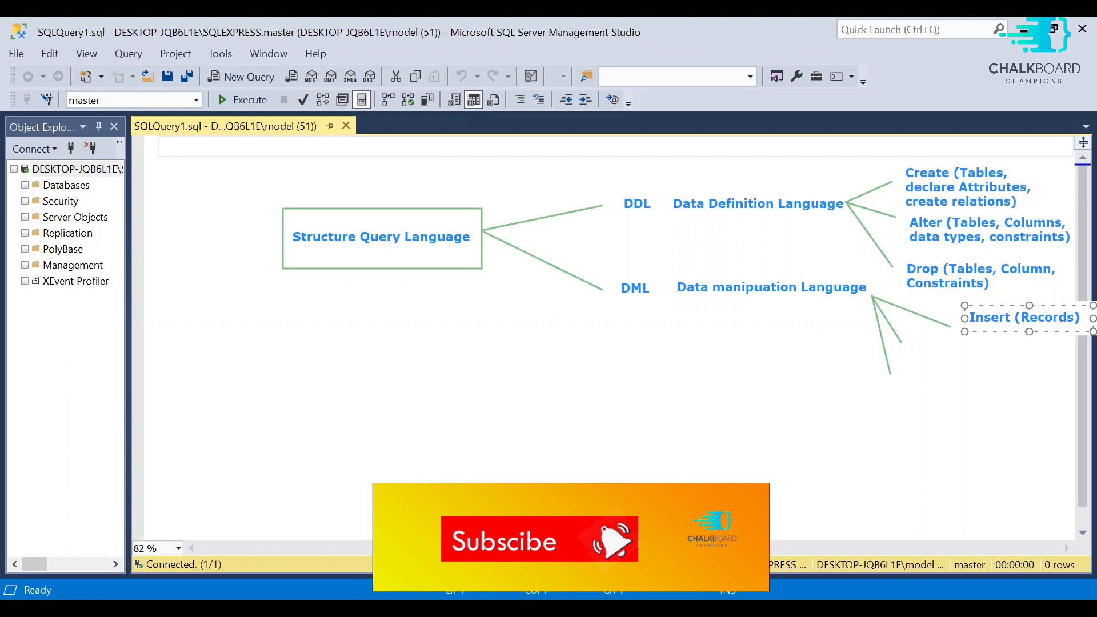
type("Upda")
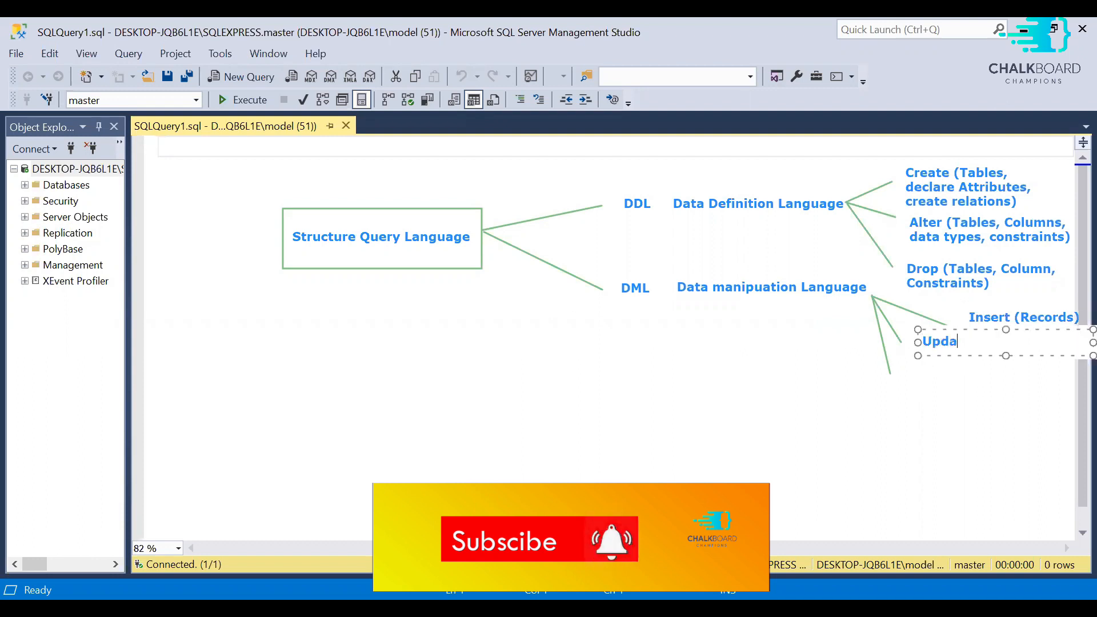
type("te()")
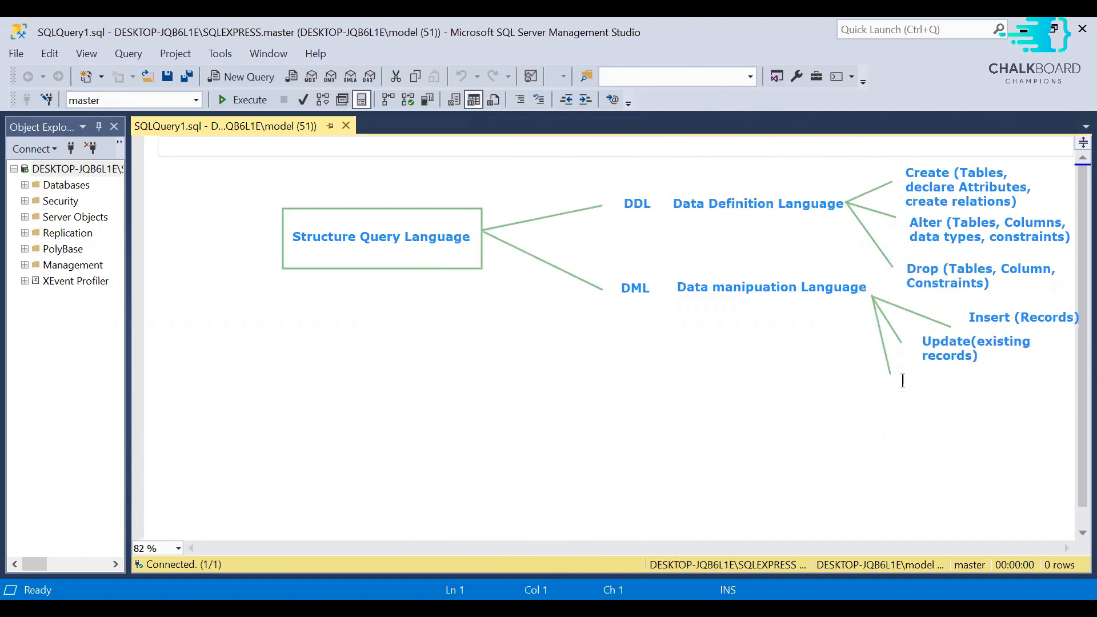
type("Delete Record")
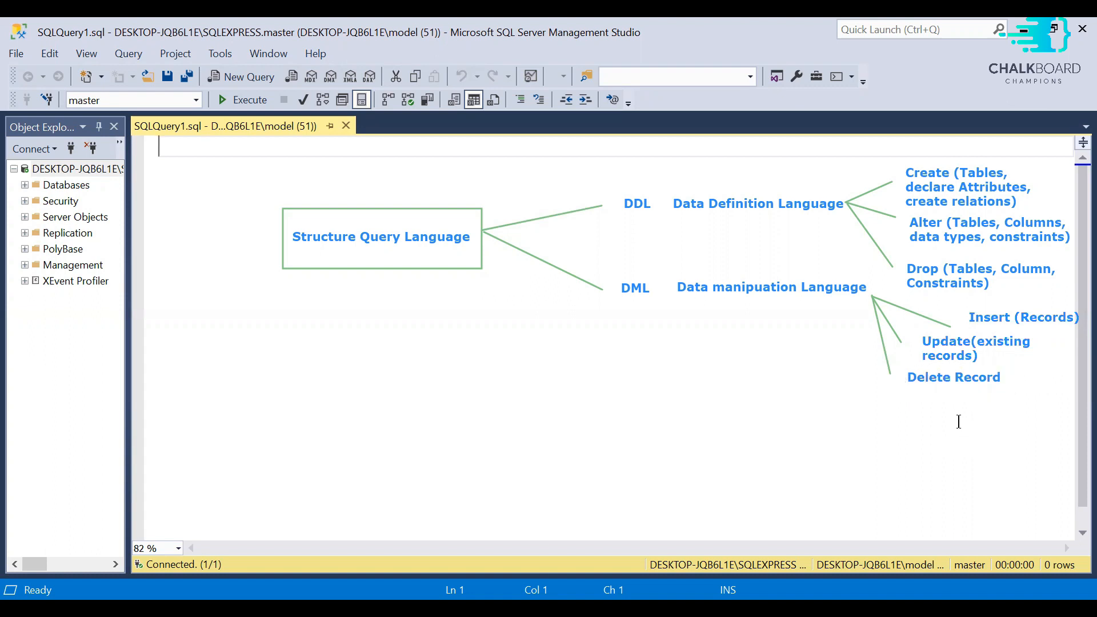
mouse_move(342, 385)
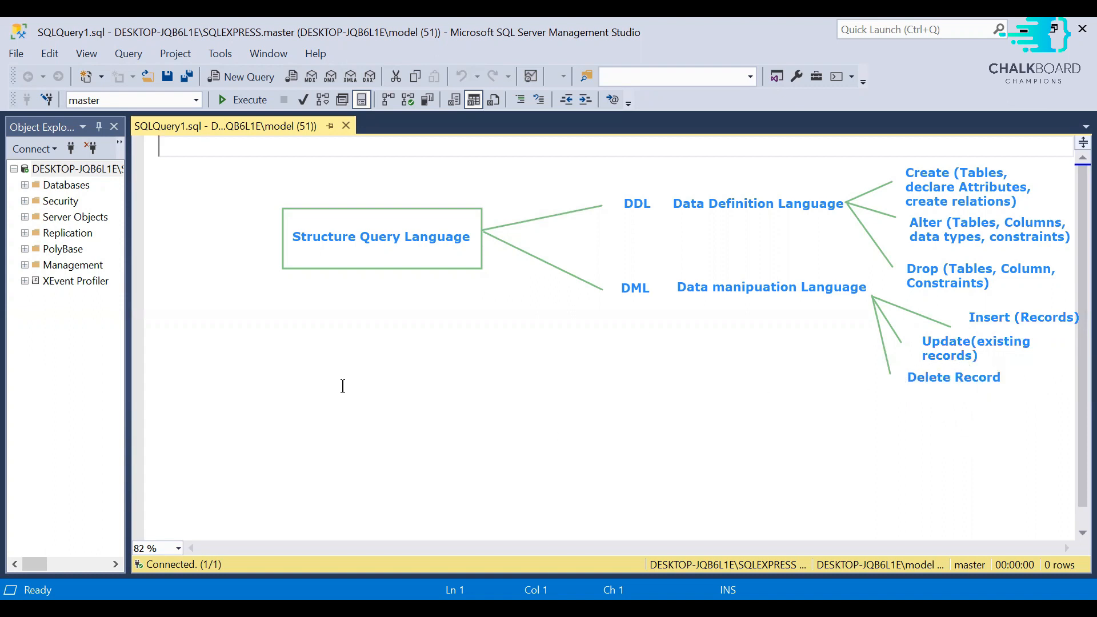
mouse_move(345, 201)
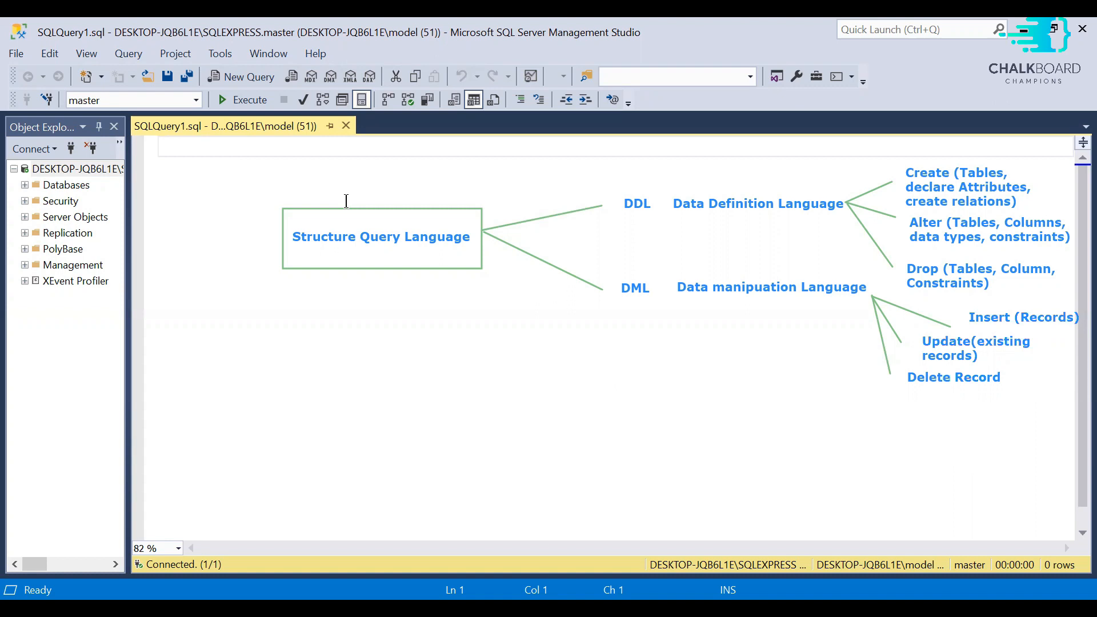
Step: Write the note 'Drop: drop things at structural tables, columns, constraints' and start the Delete note
type("Dro")
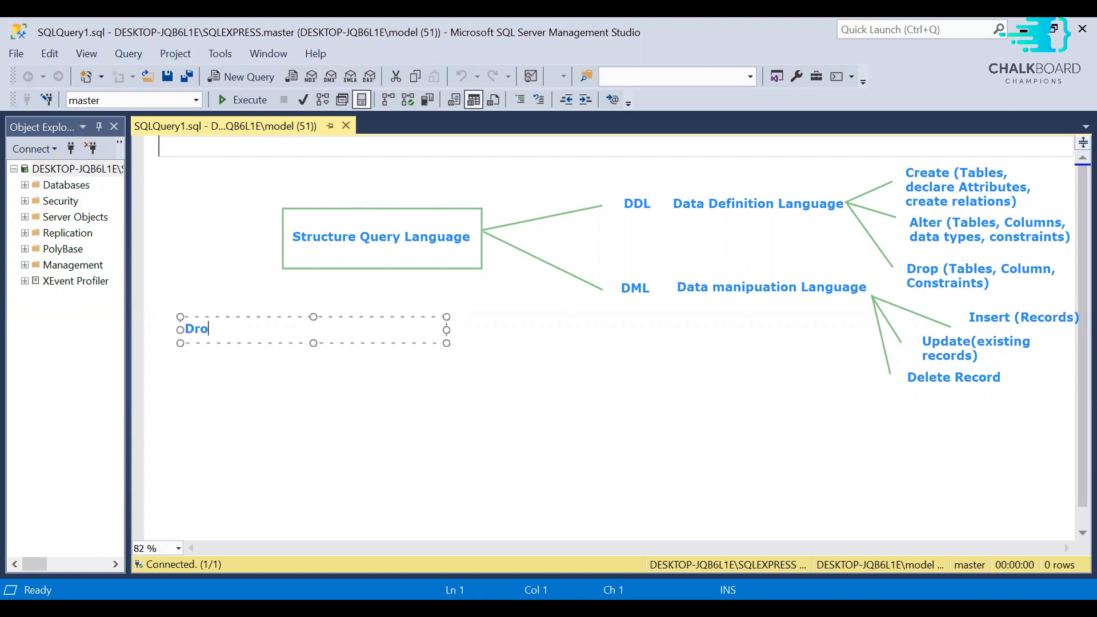
type("p:")
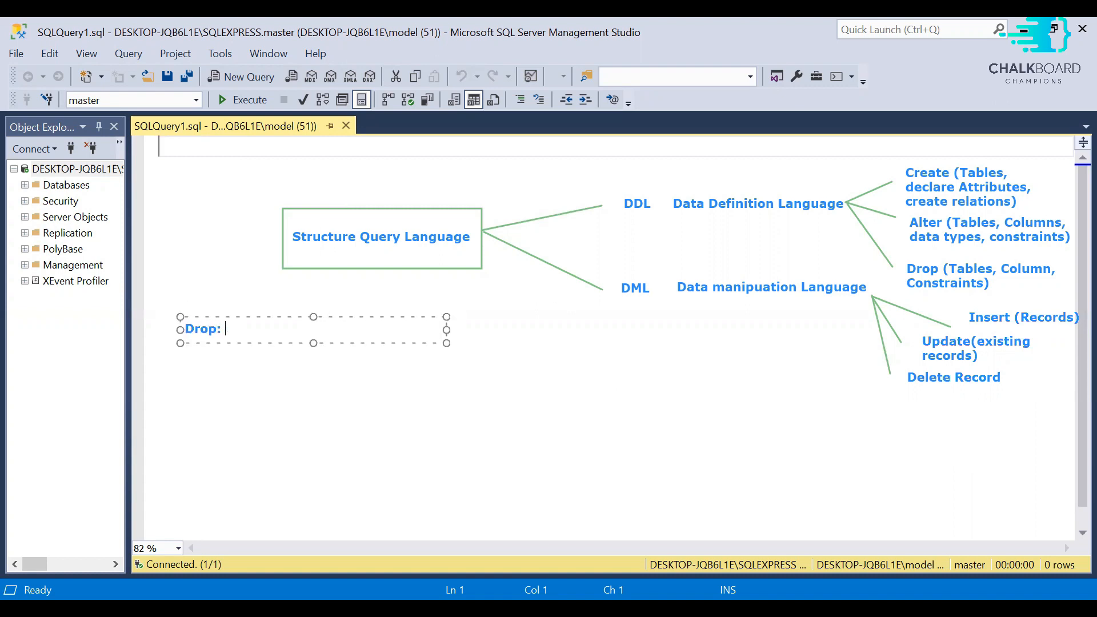
type("drop")
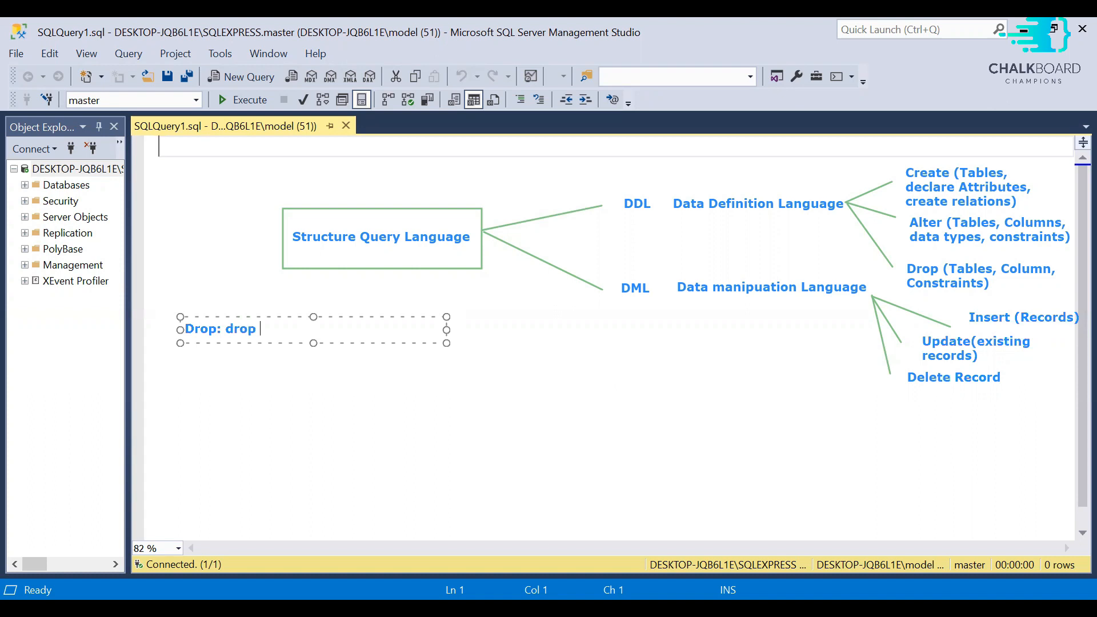
type("things at")
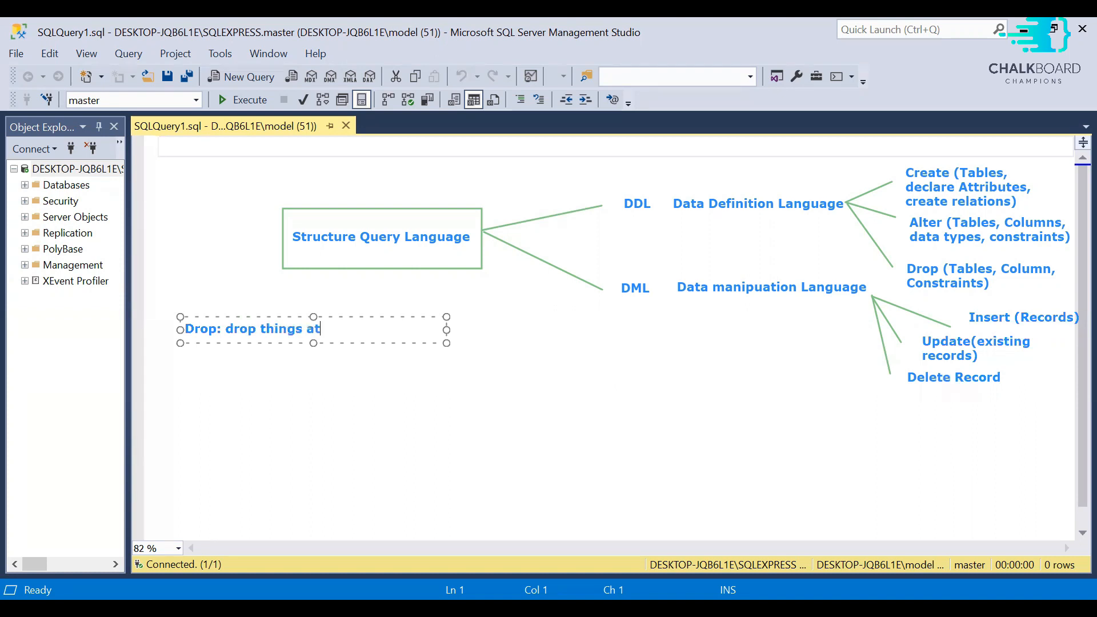
type("structural level like:")
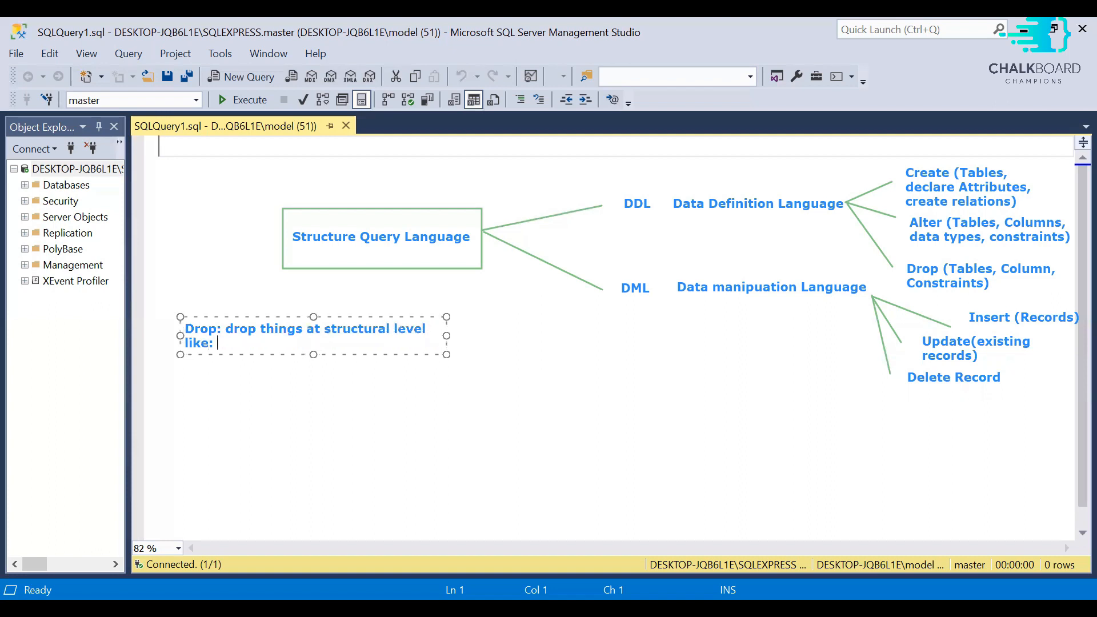
type("tables, co")
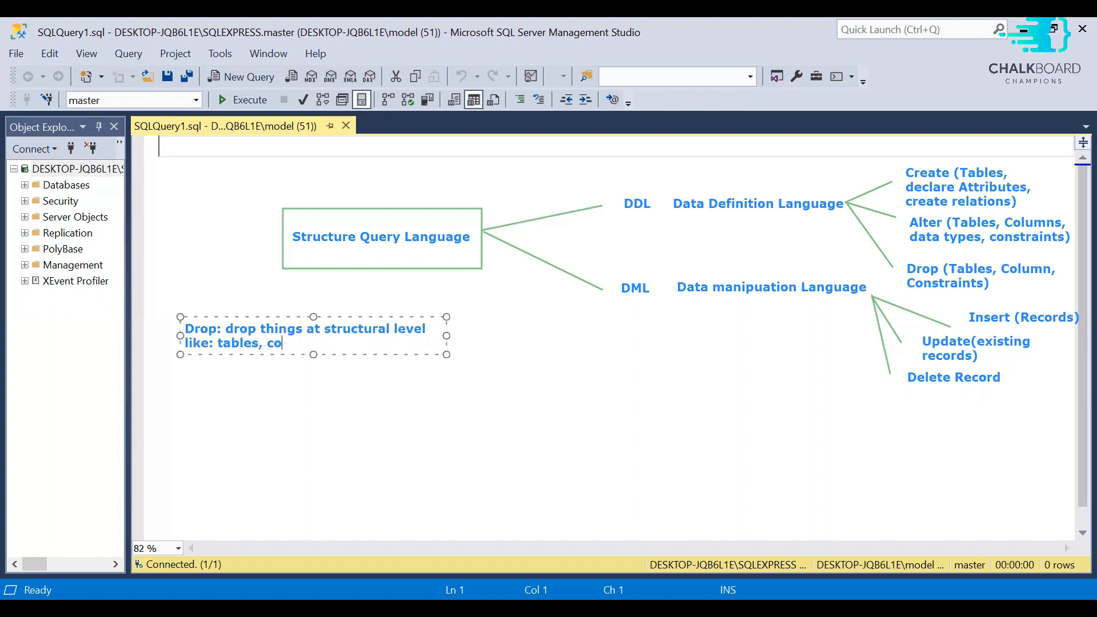
type("lumns, constraints")
type("Delete")
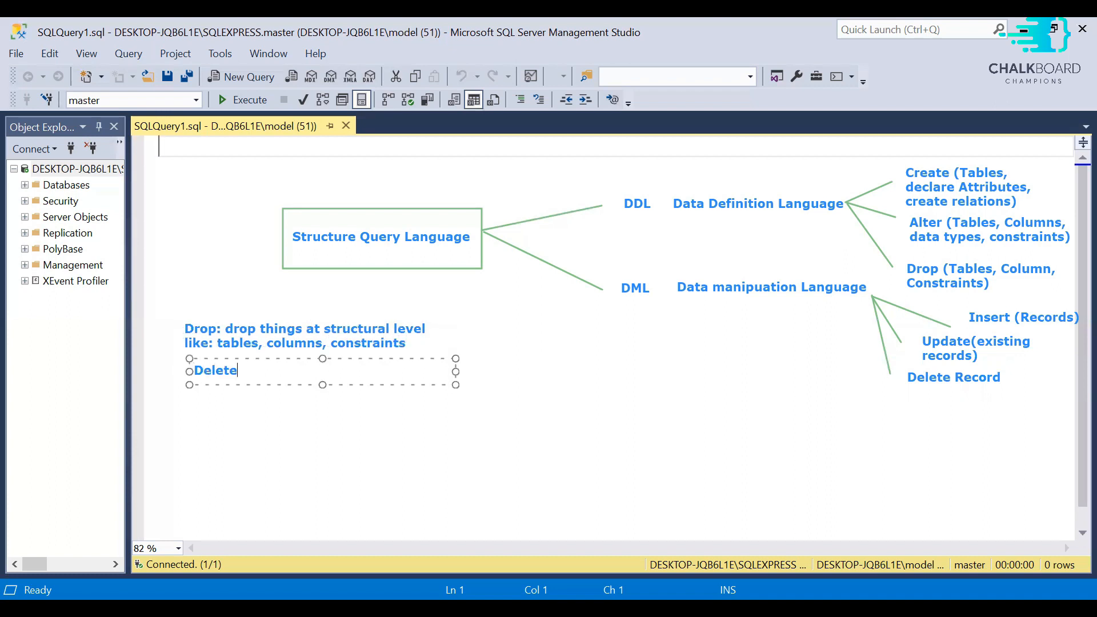
type(": whole one record would be")
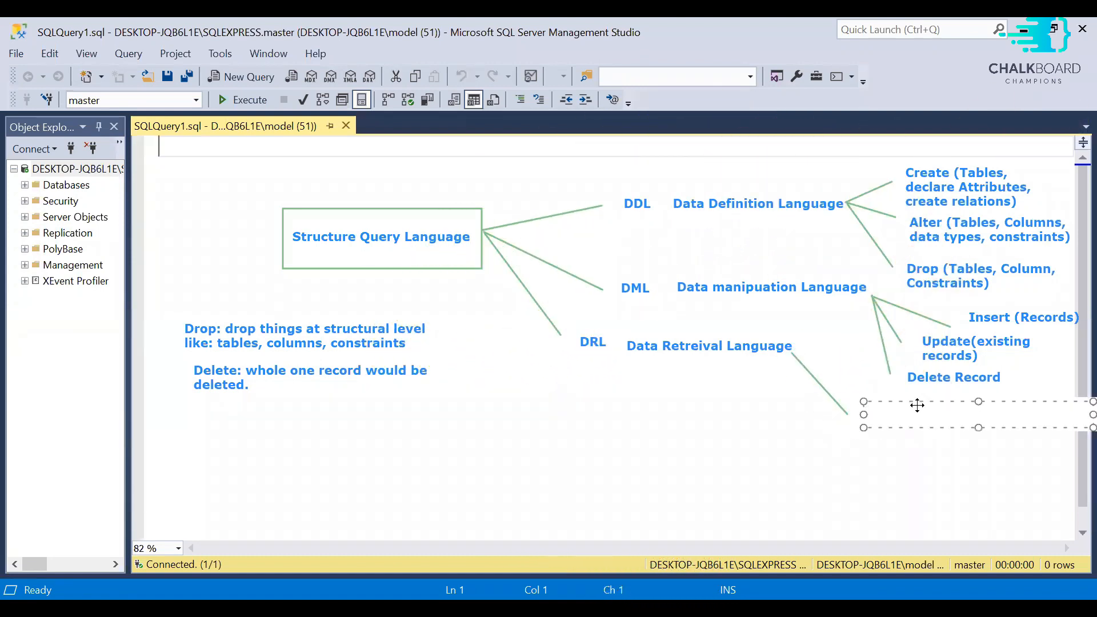
Step: Add Select, Where Clause, Operators (Or, And) and Advance Topics like Exception Handling under DRL, then the DCL label
type("Select")
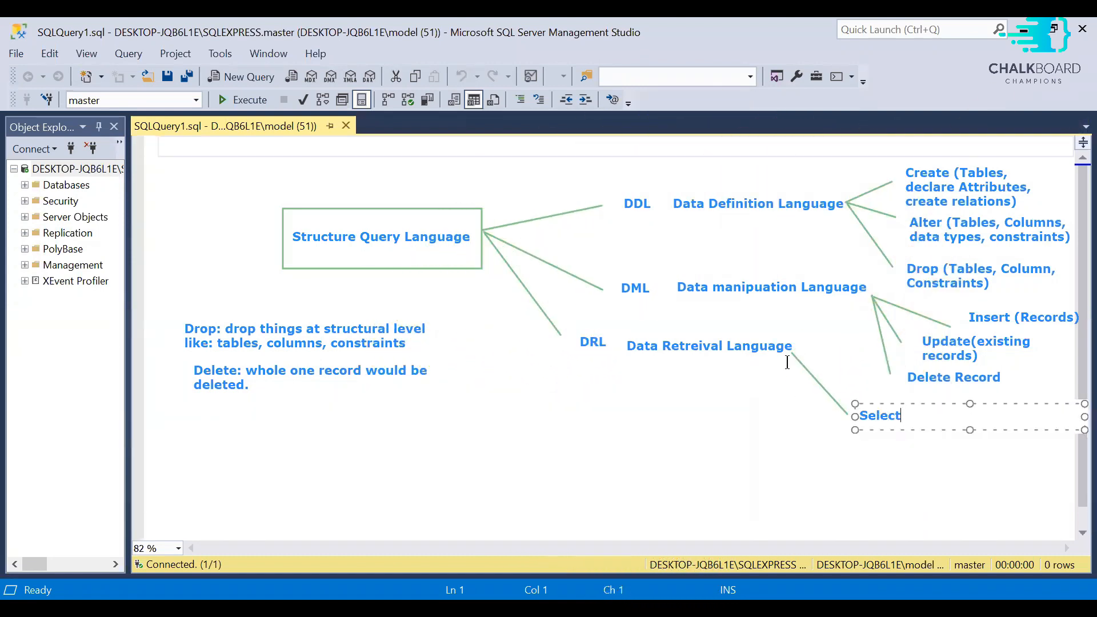
type("Where Clause")
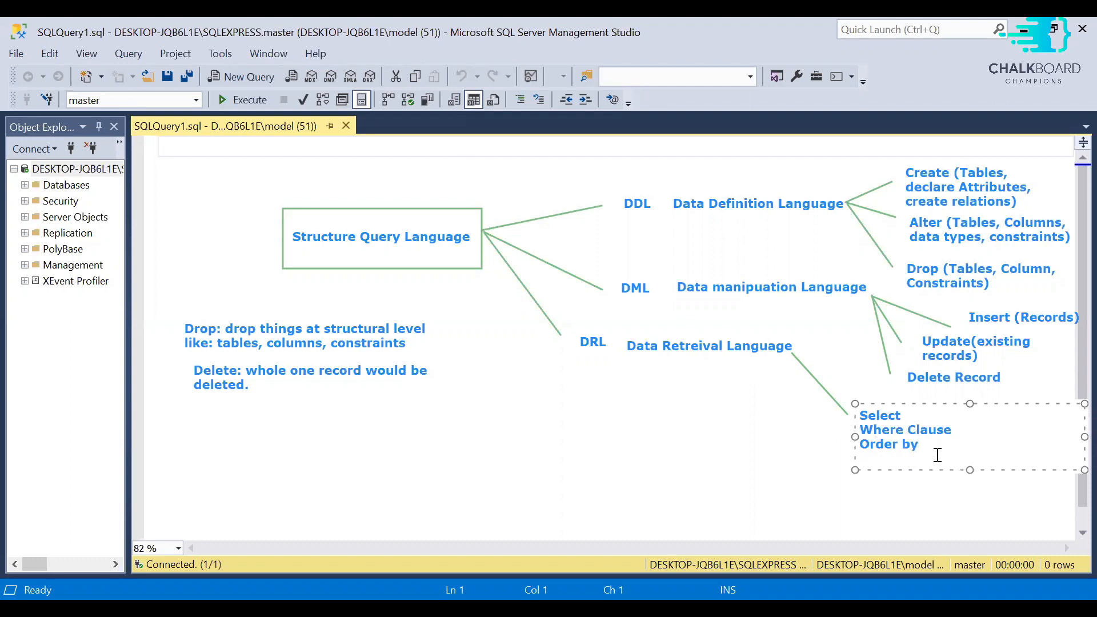
type("Operators()")
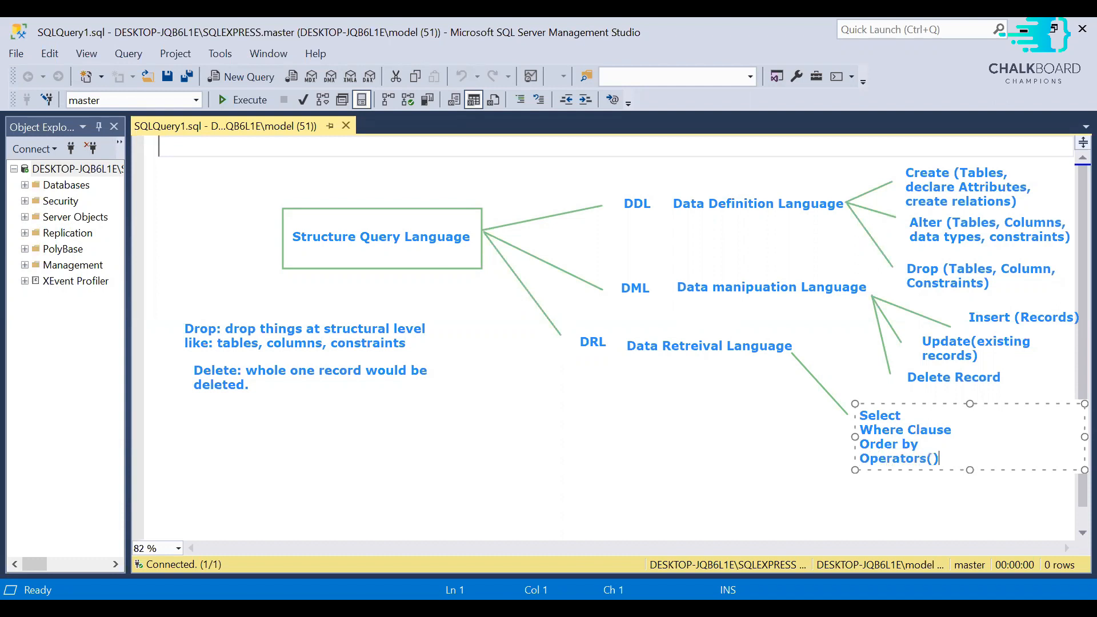
type("Or,And,In,NOT, Like")
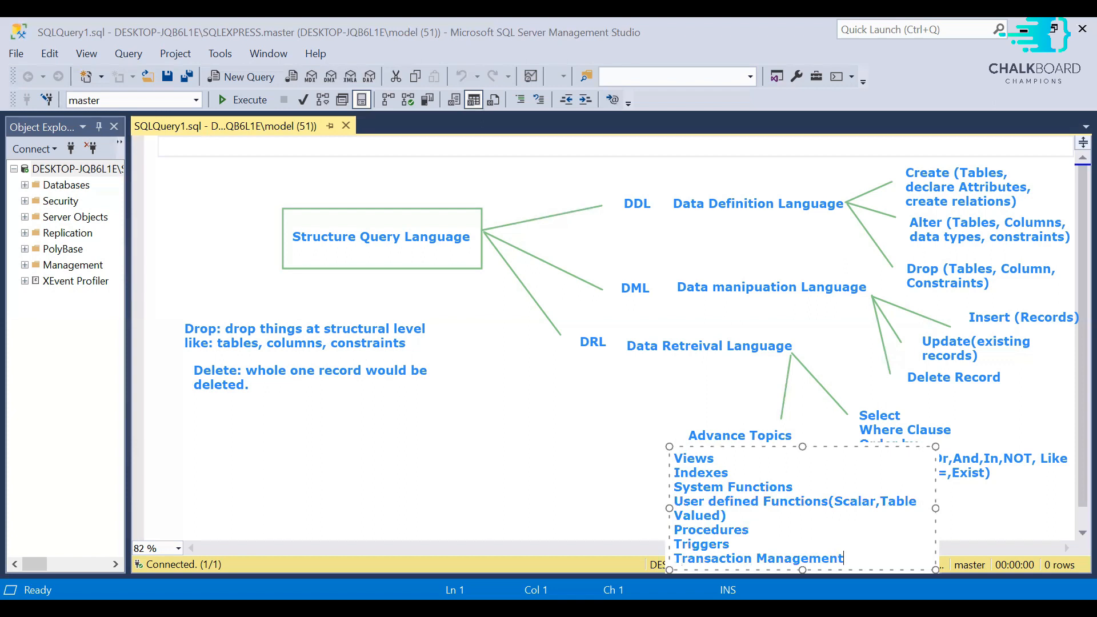
type("Exception Handling")
type("DCL Data Control Languages")
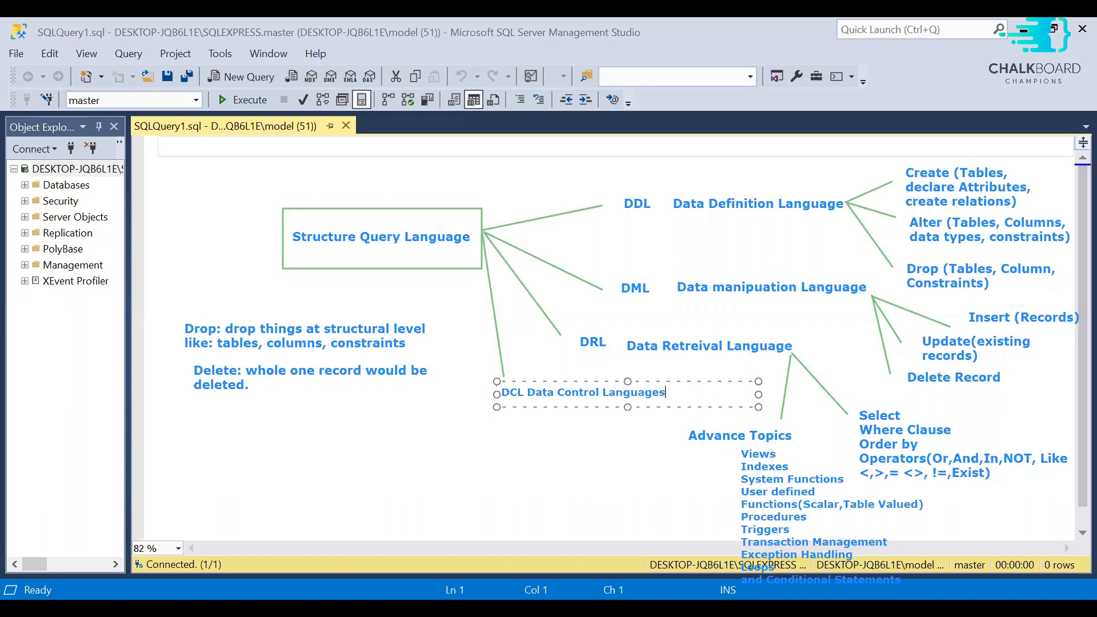
left_click(458, 257)
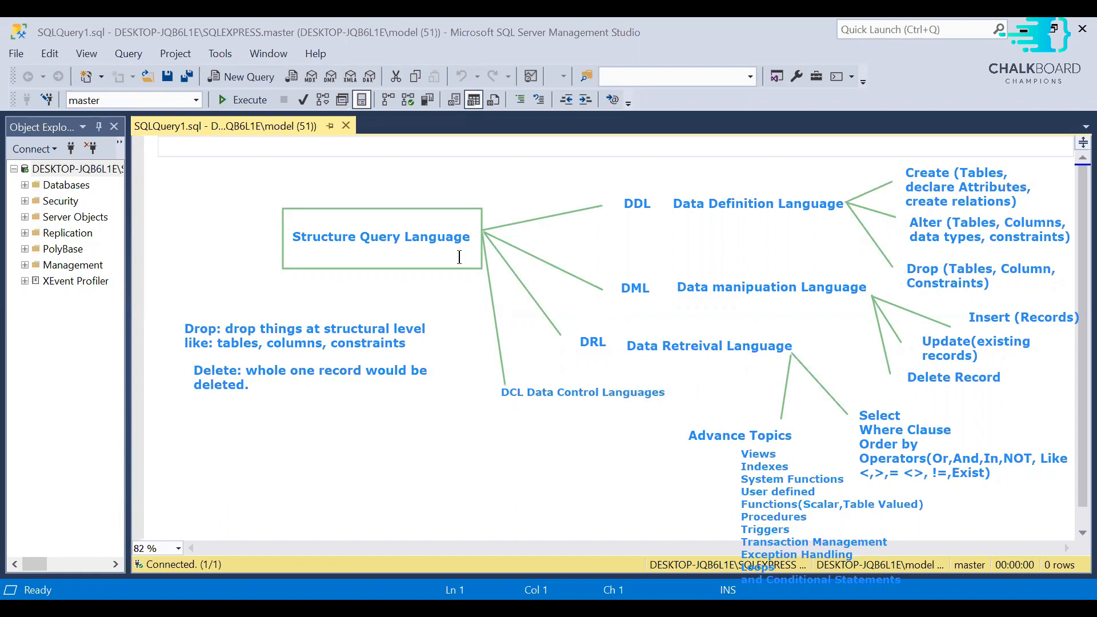